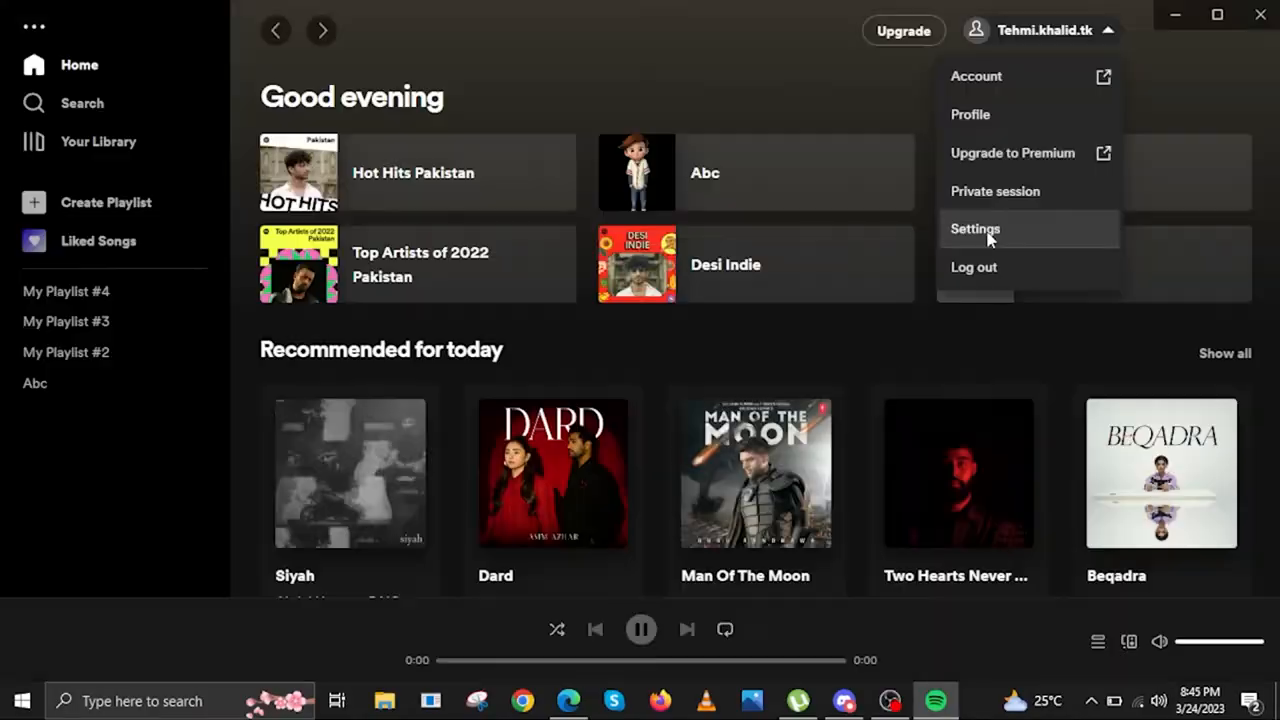
Step: Turn on Show Local Files in Spotify's settings so a Local Files playlist appears in the library
left_click(974, 228)
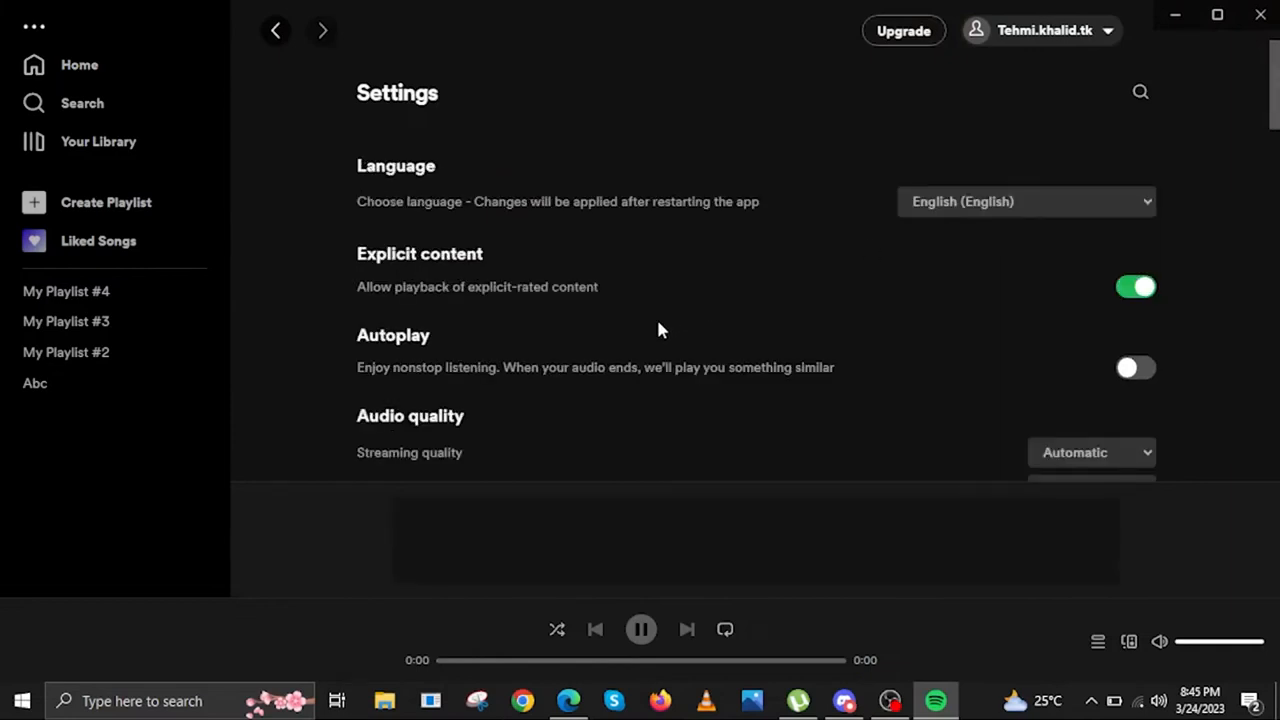
scroll("down", 3)
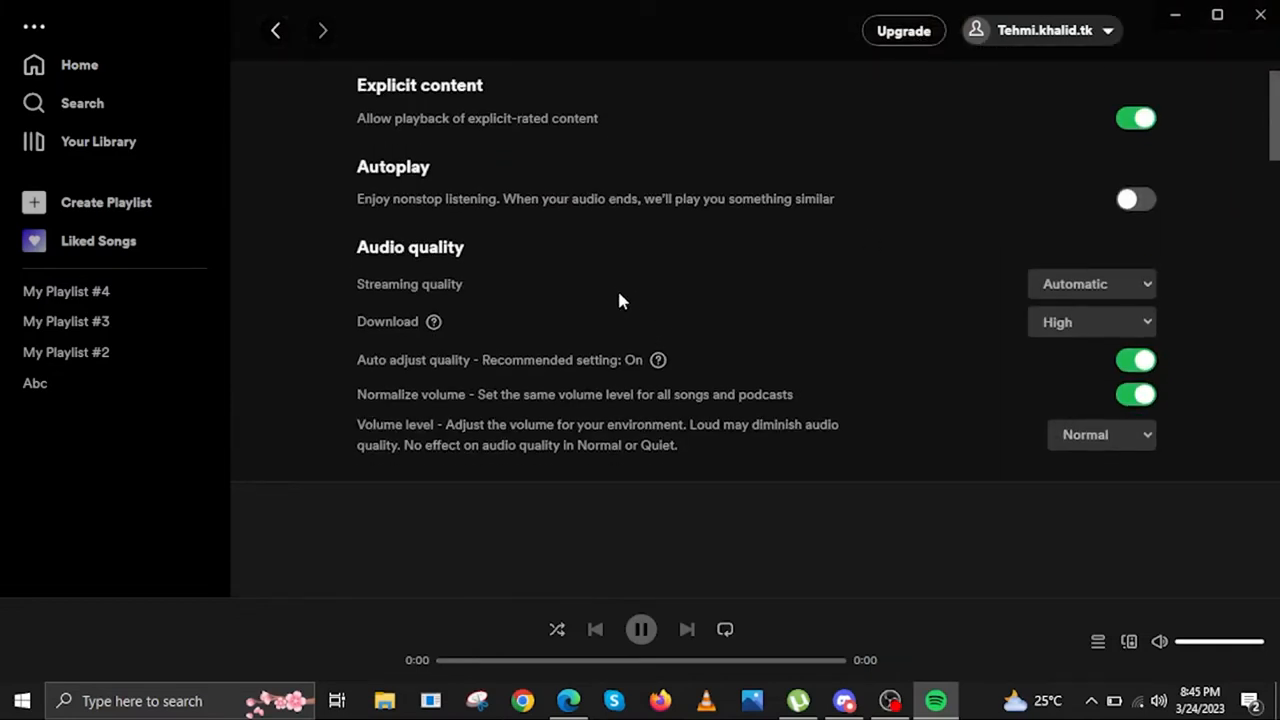
scroll("down", 3)
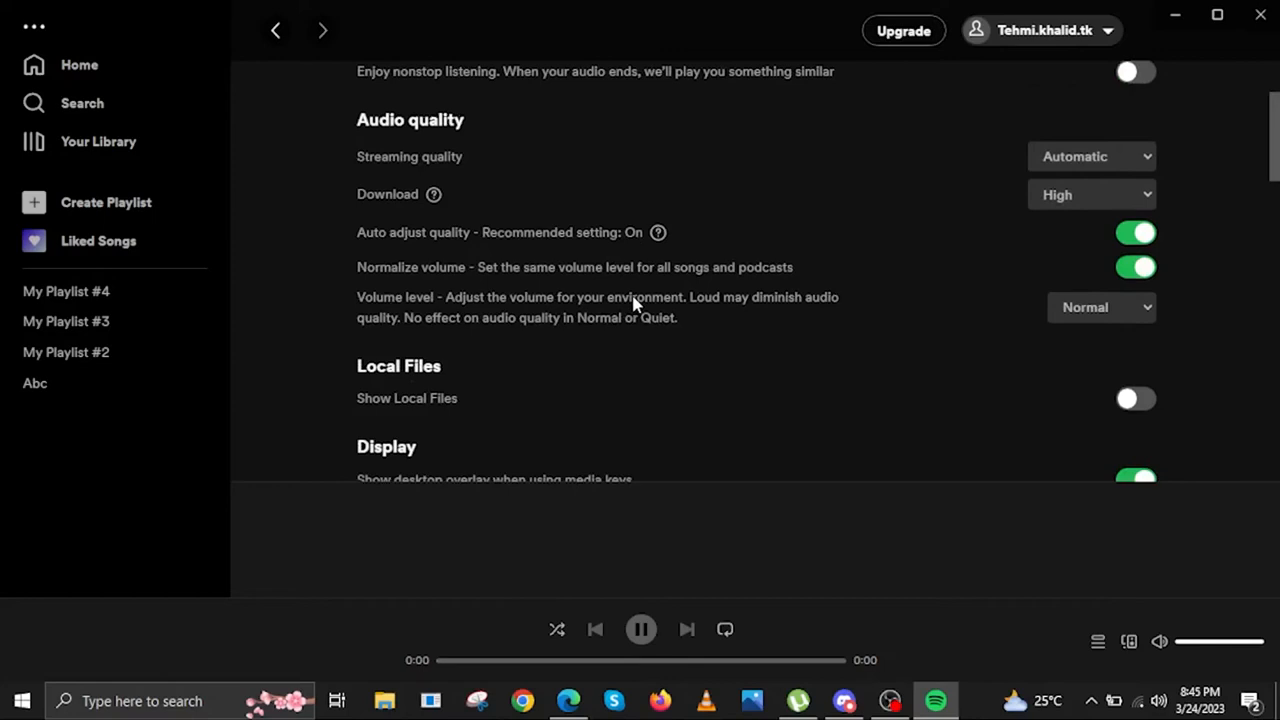
left_click(98, 140)
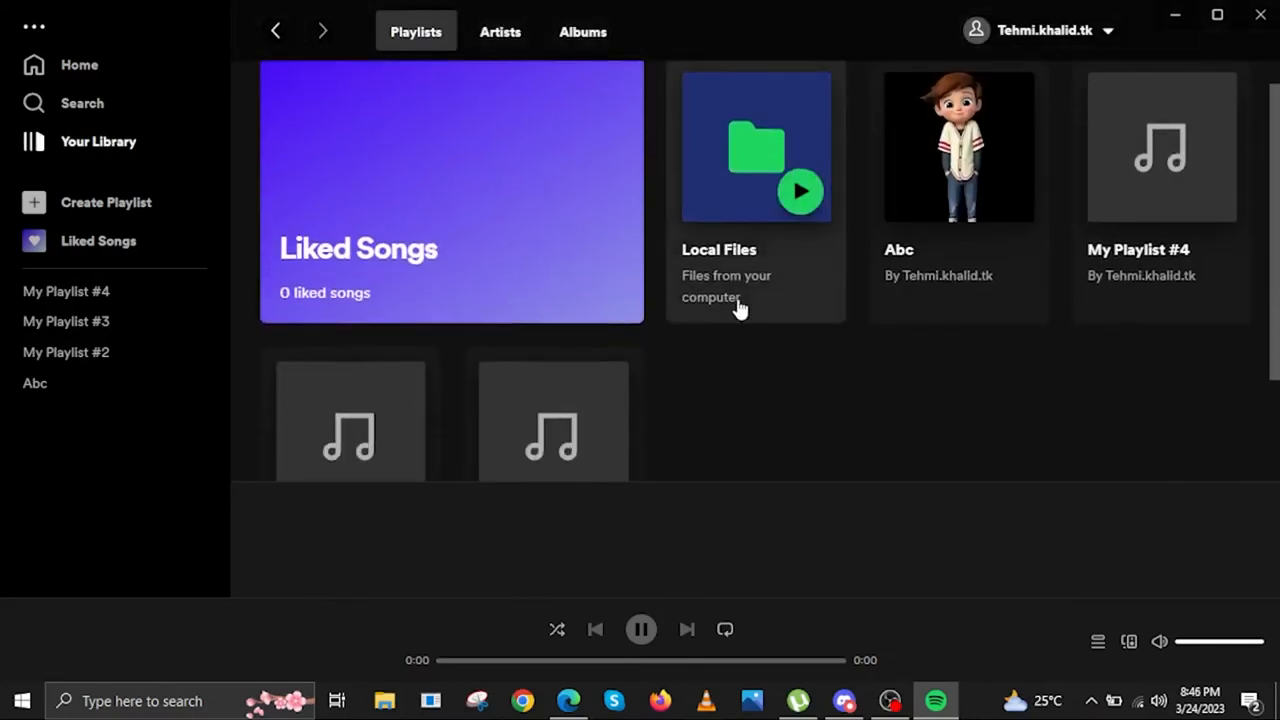
Step: Add the local flute track bestringtones.net_new-tik-tok-flute-2022 to My Playlist #3
left_click(756, 146)
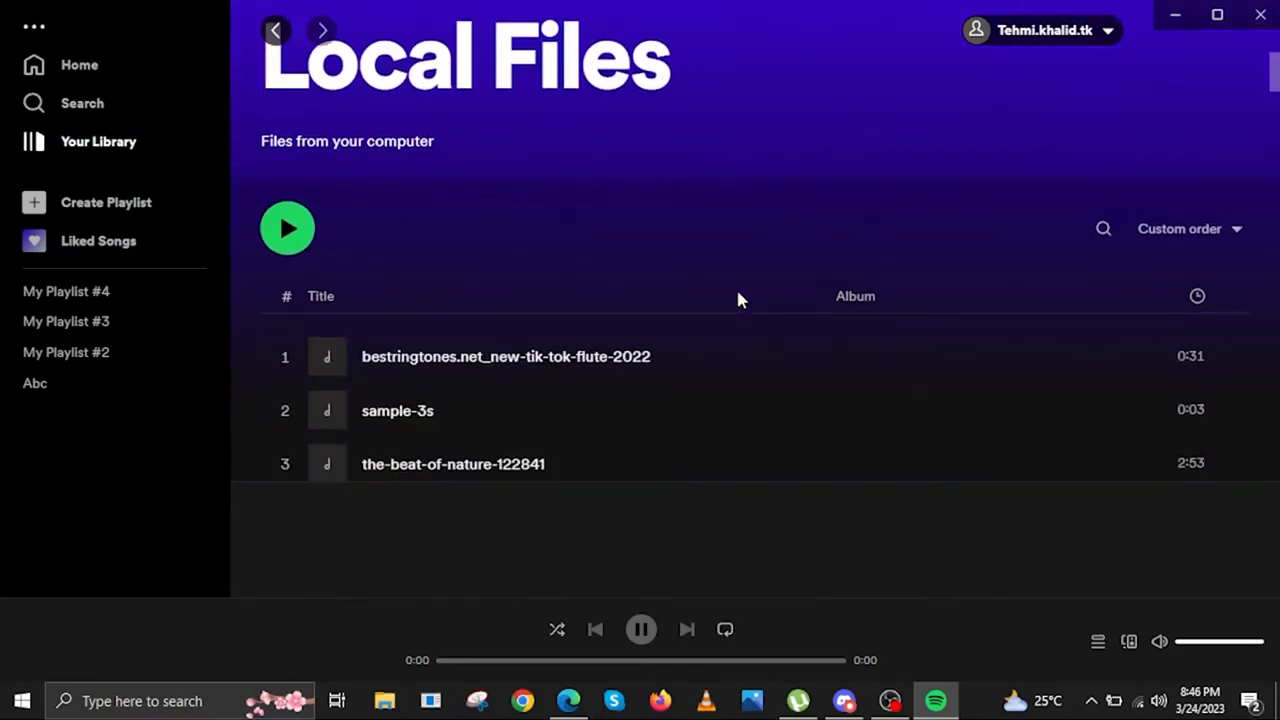
scroll("down", 3)
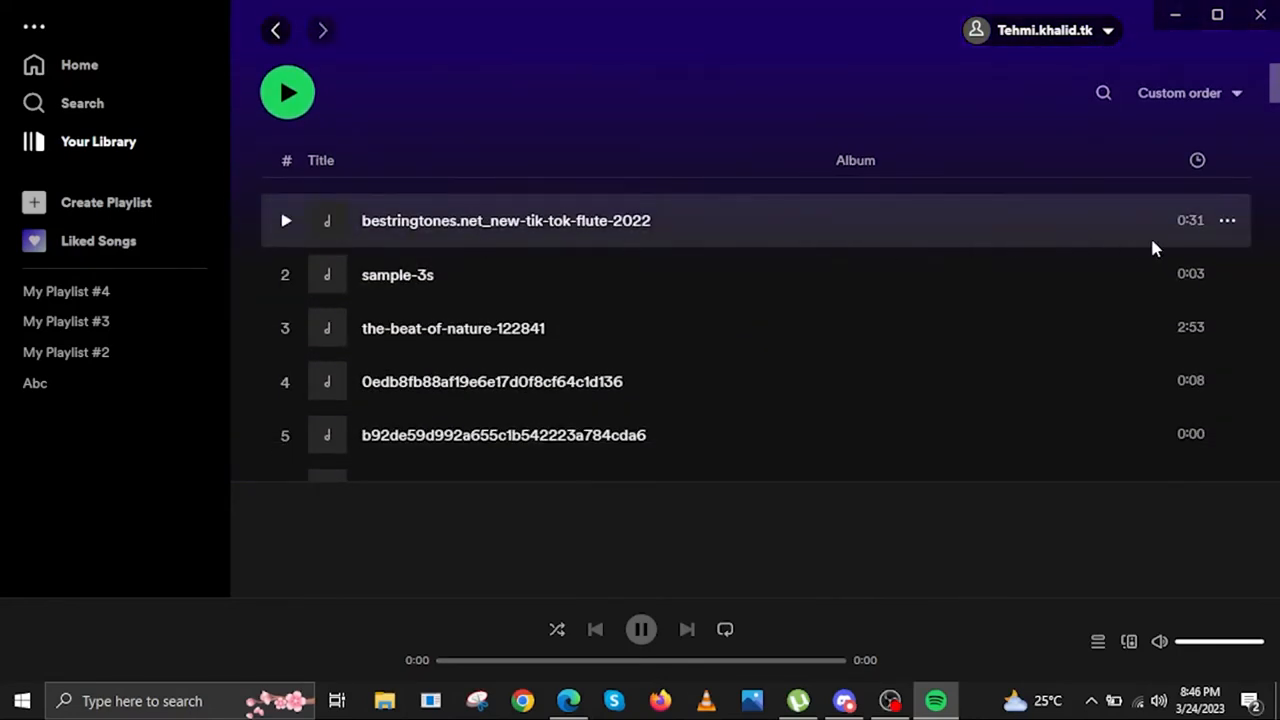
left_click(1228, 220)
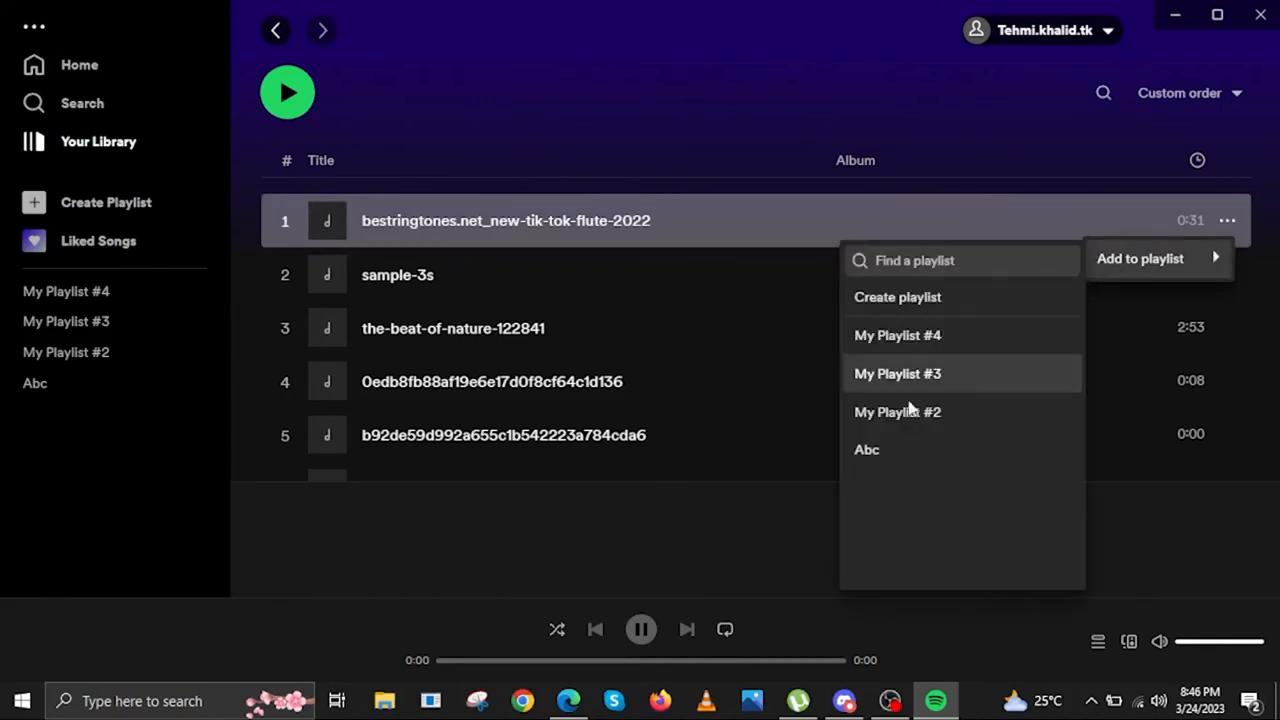
left_click(896, 374)
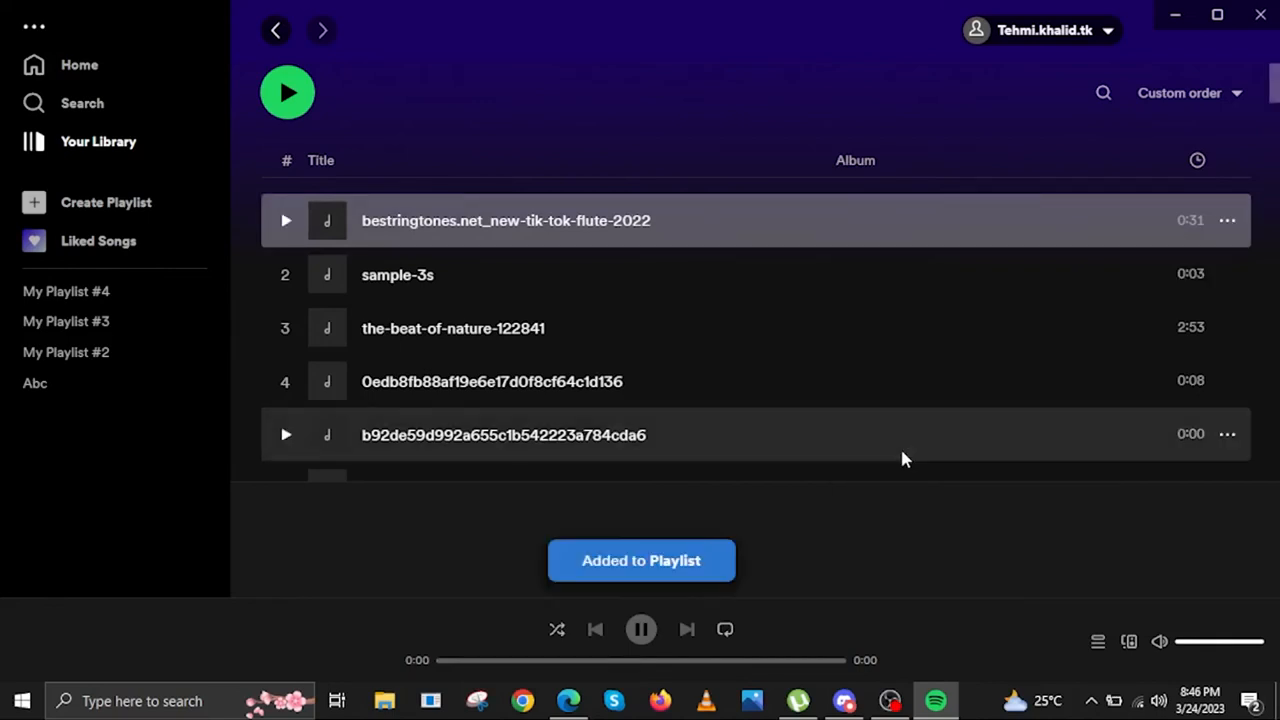